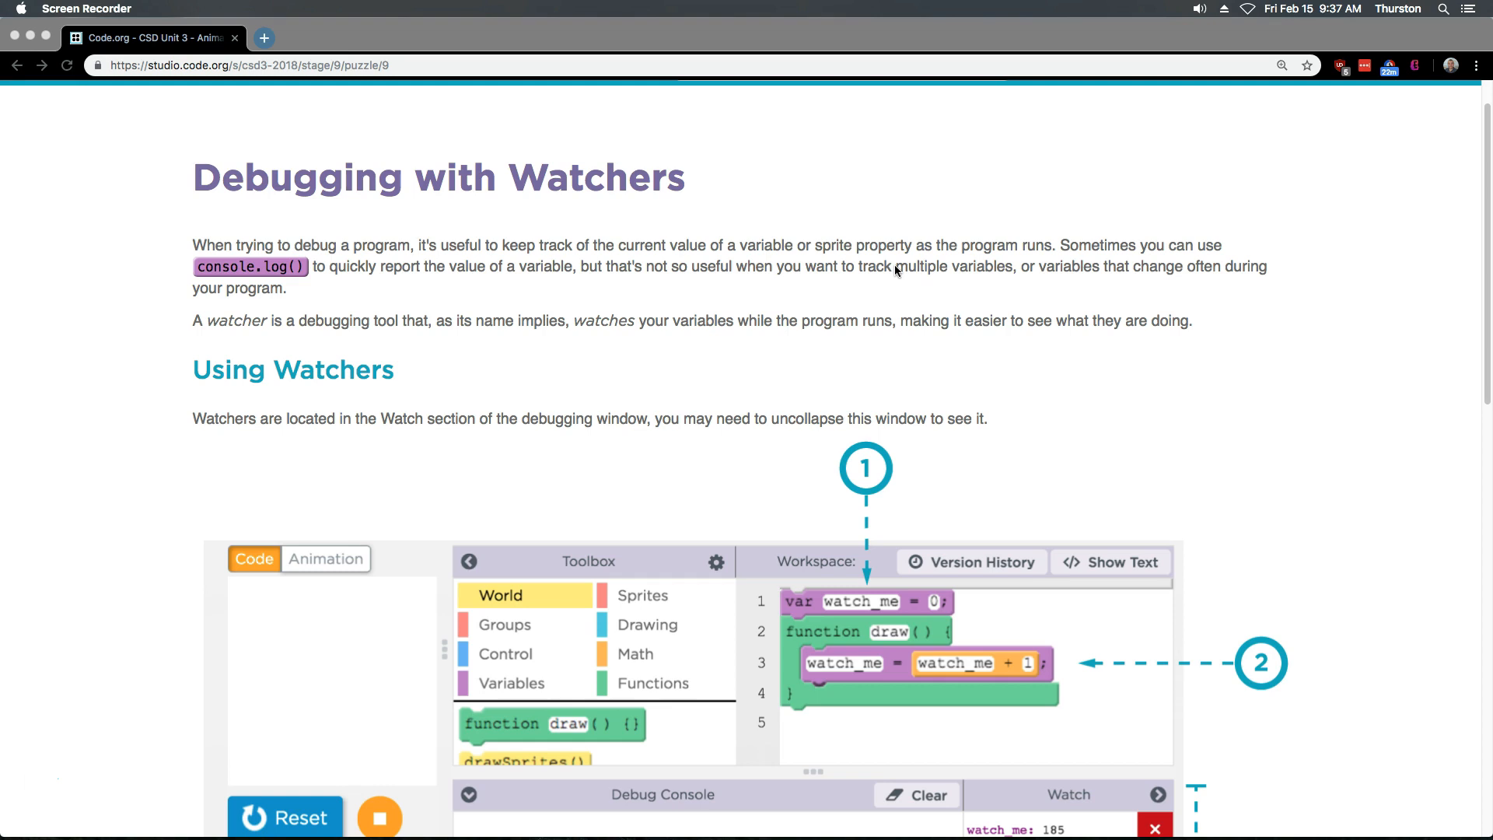
pyautogui.moveTo(881, 335)
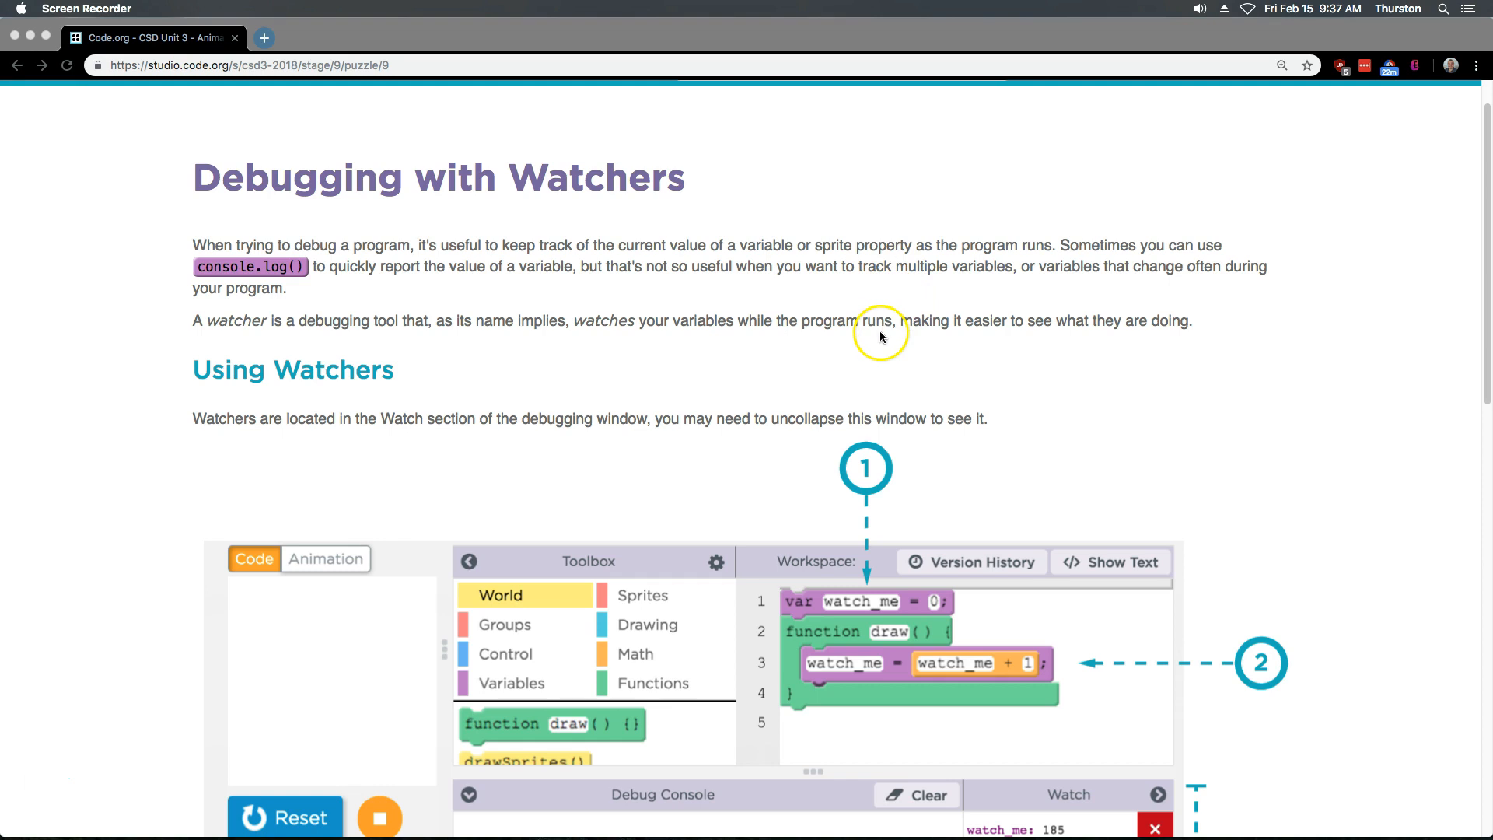
pyautogui.scroll(-3)
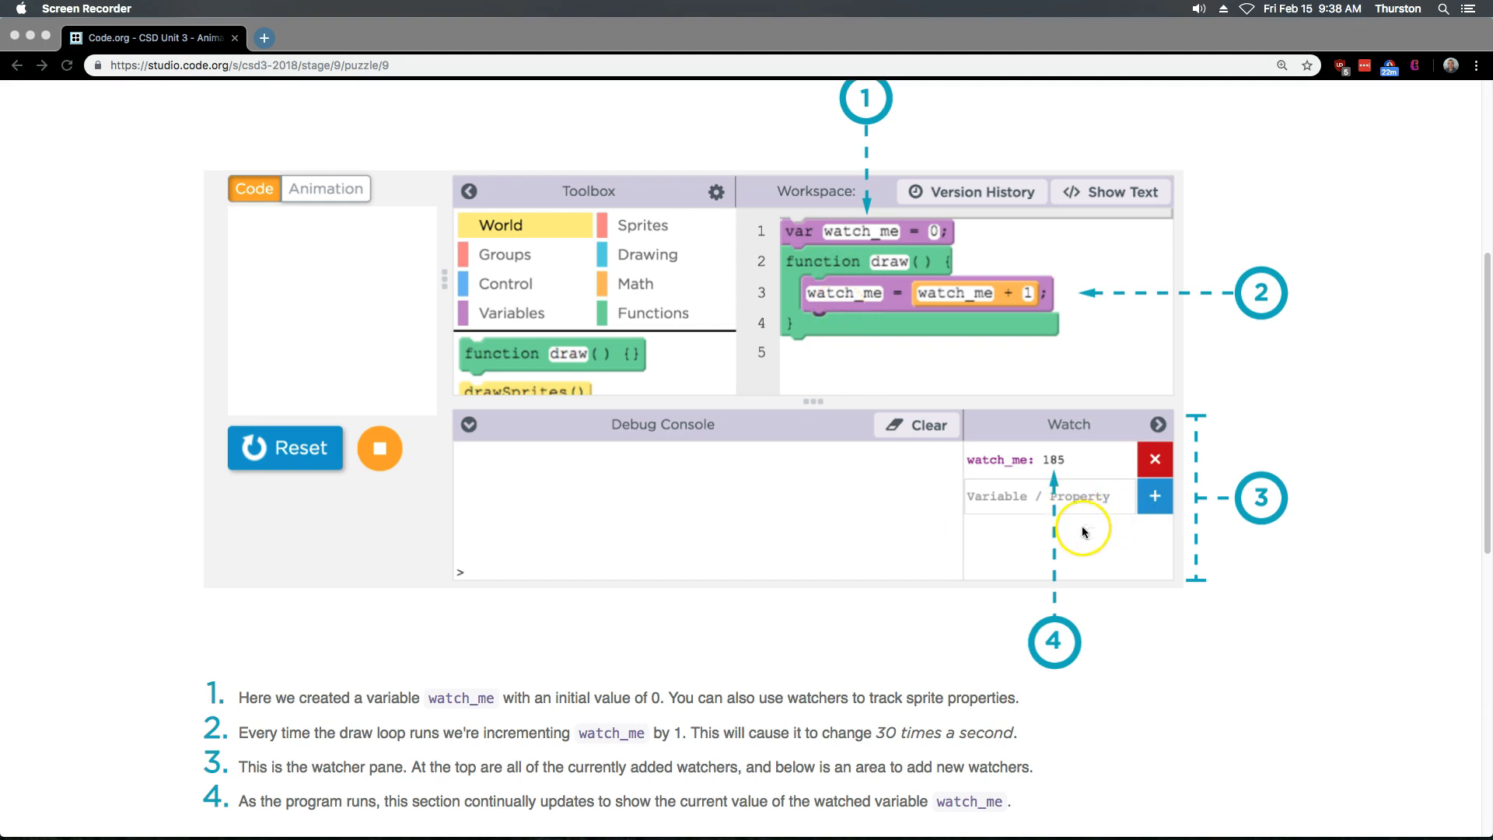
pyautogui.moveTo(1136, 543)
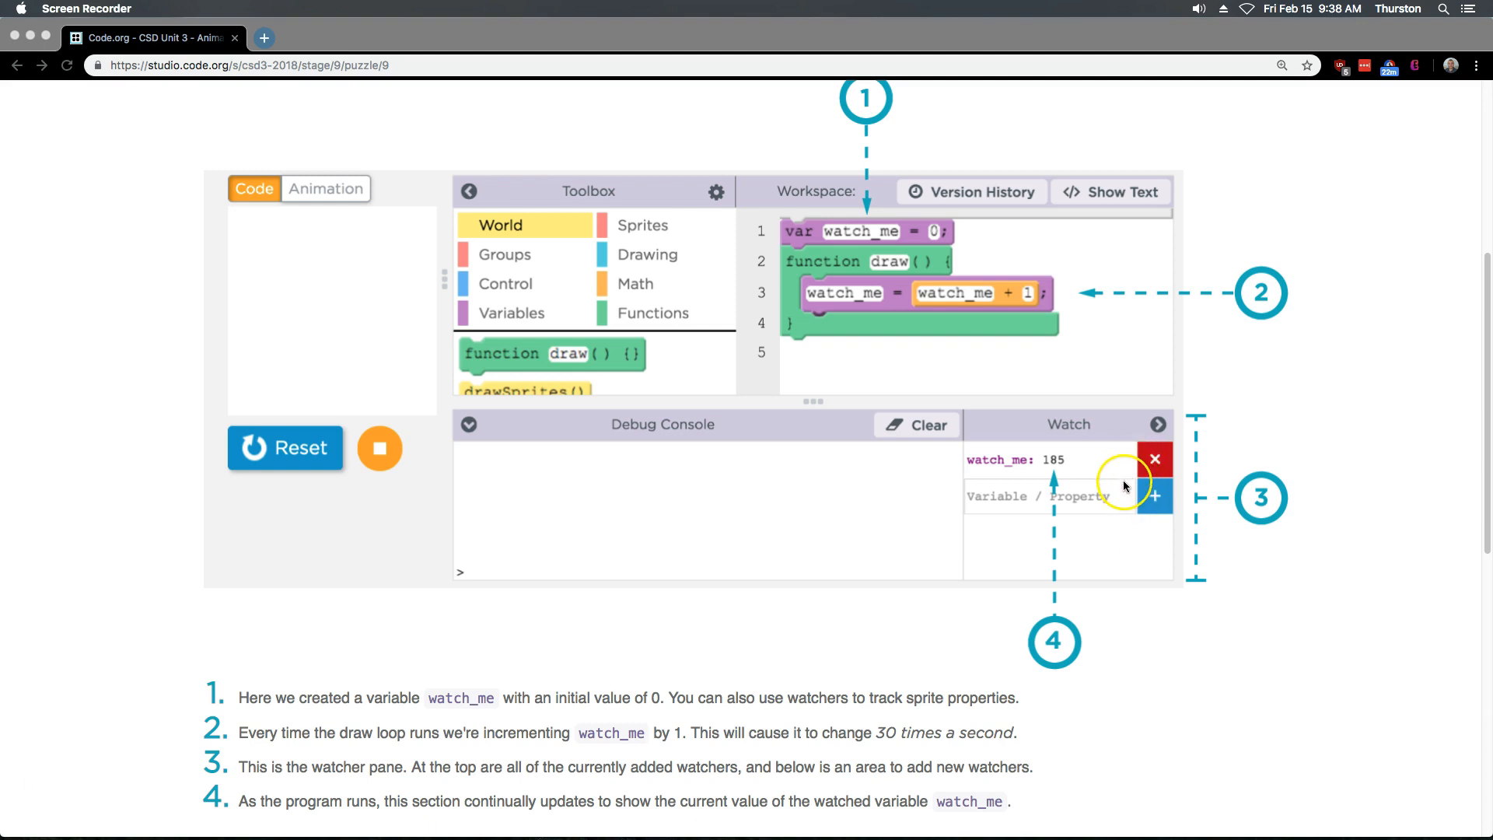
pyautogui.moveTo(994, 473)
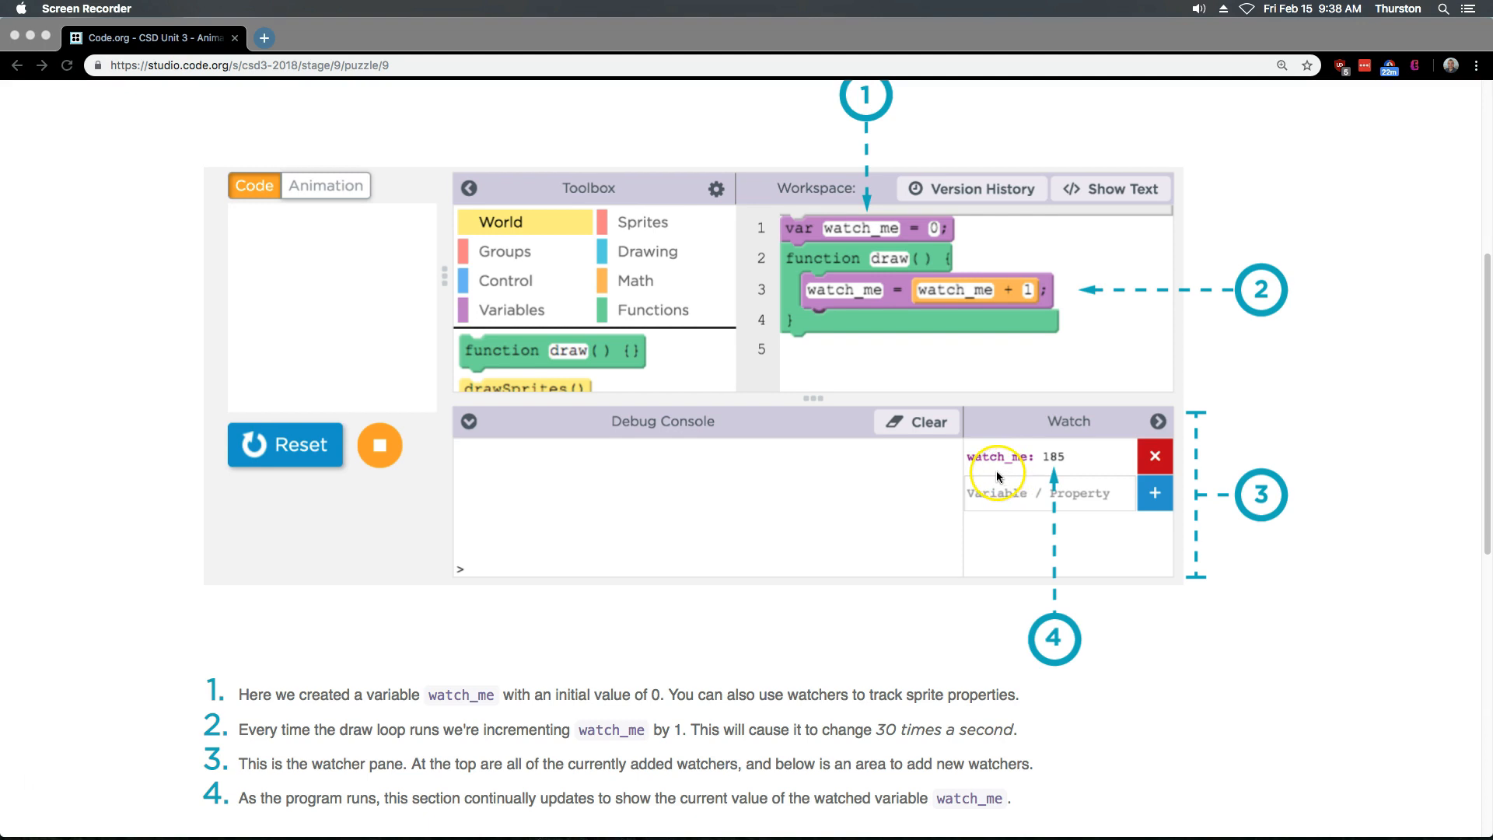
pyautogui.scroll(-3)
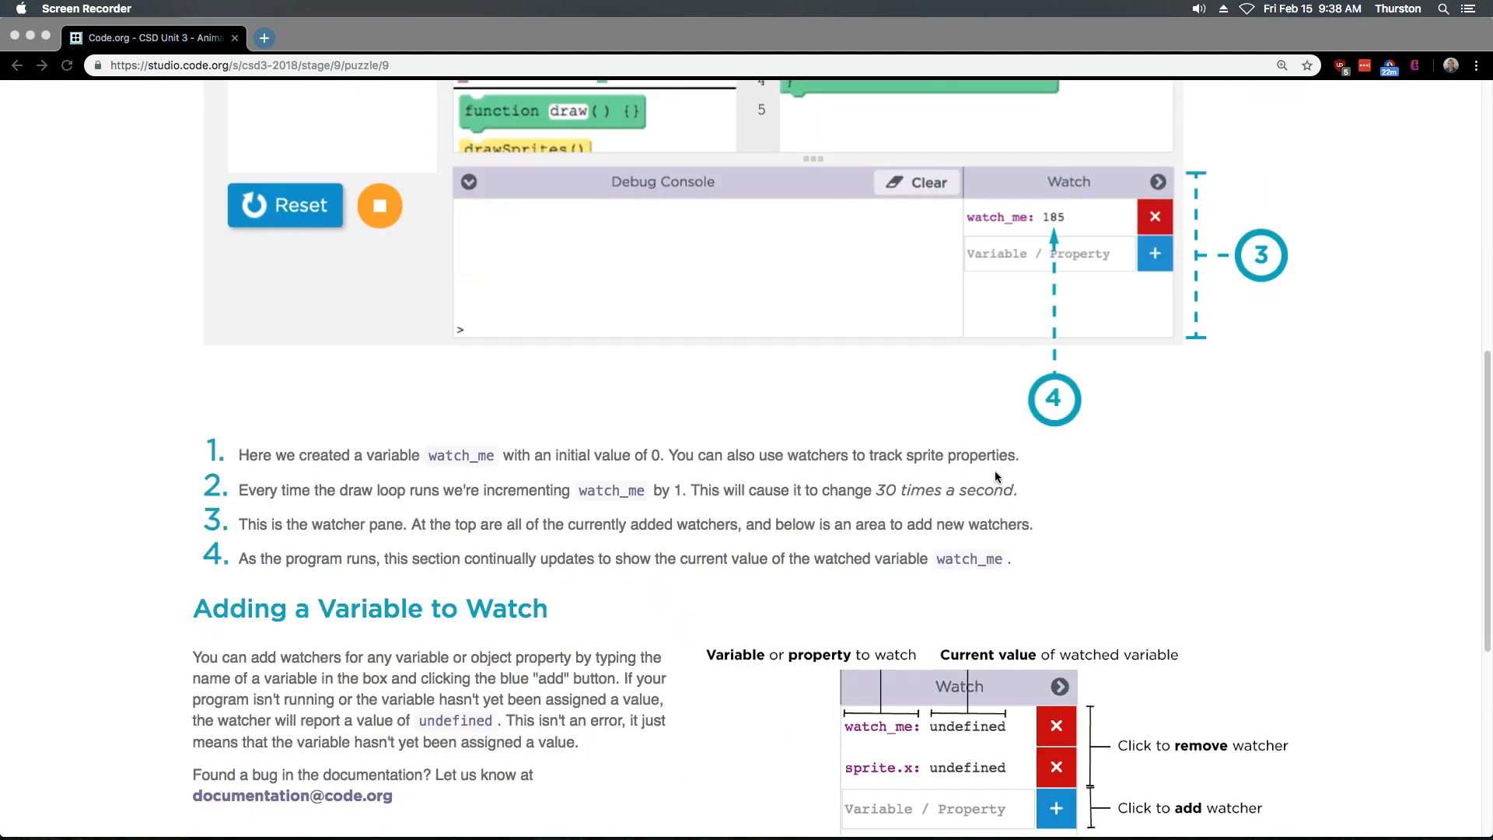
pyautogui.scroll(-3)
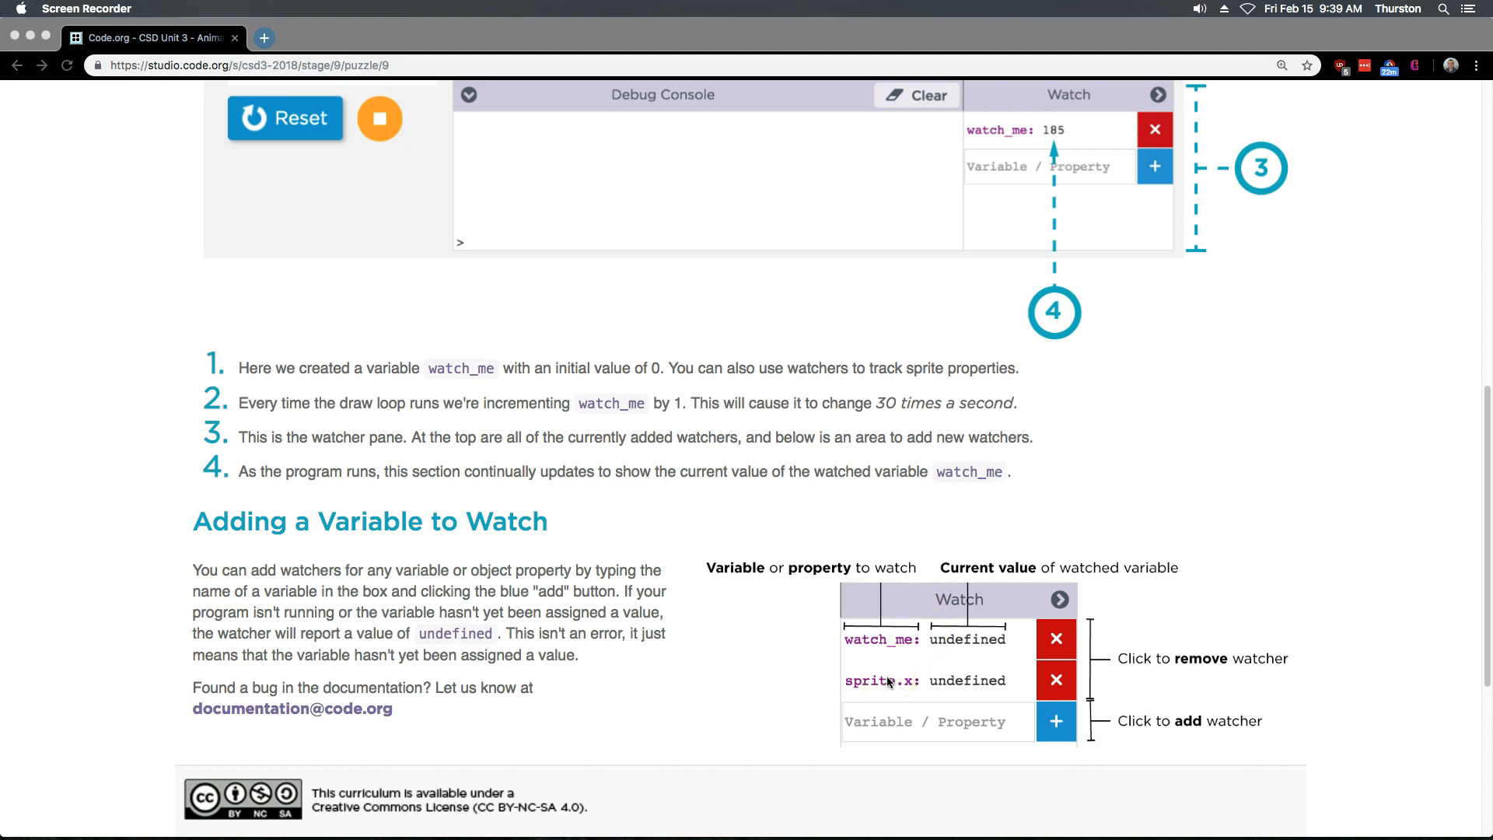
pyautogui.scroll(-3)
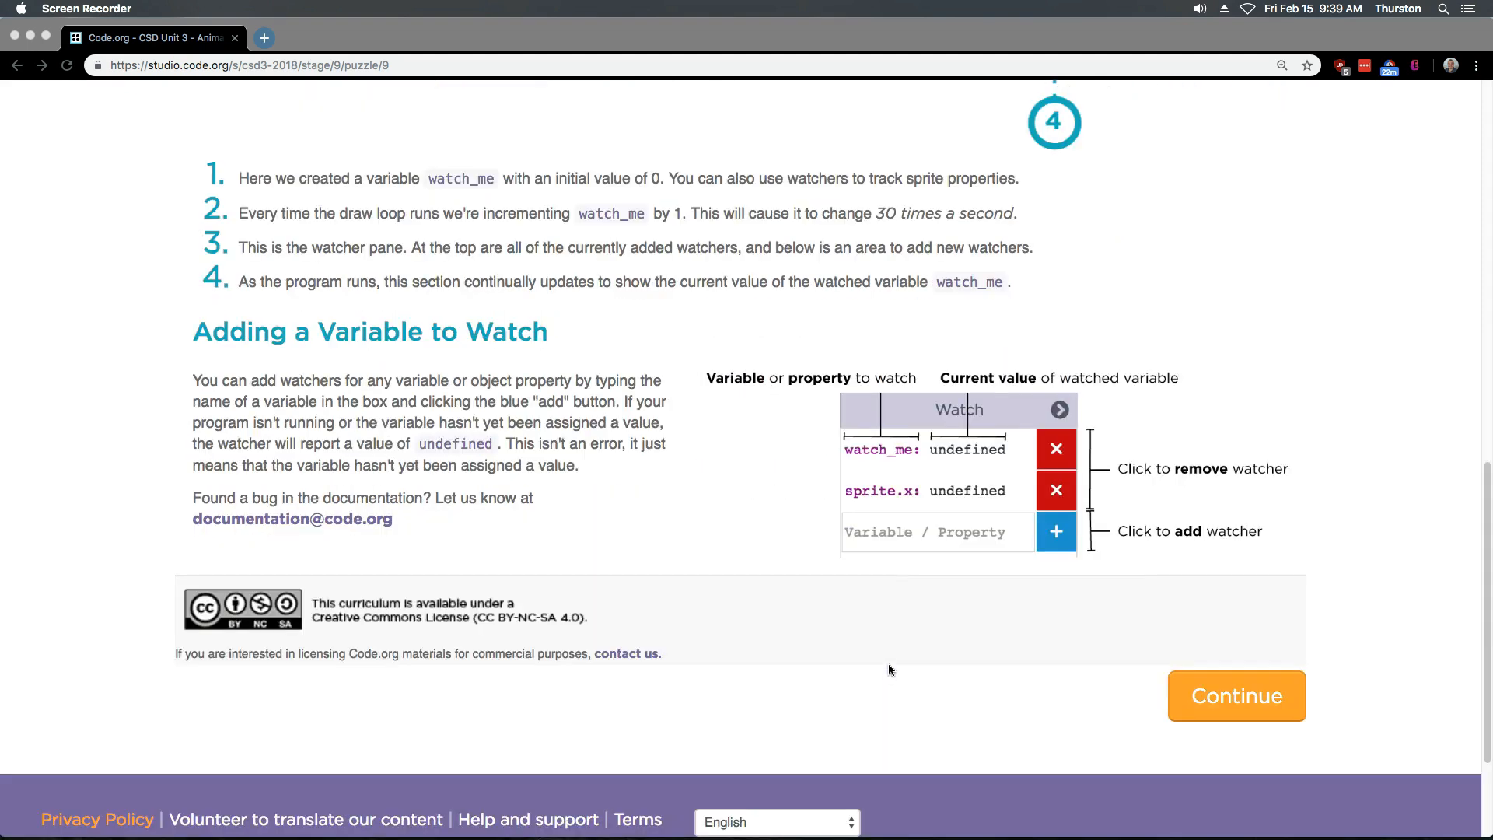